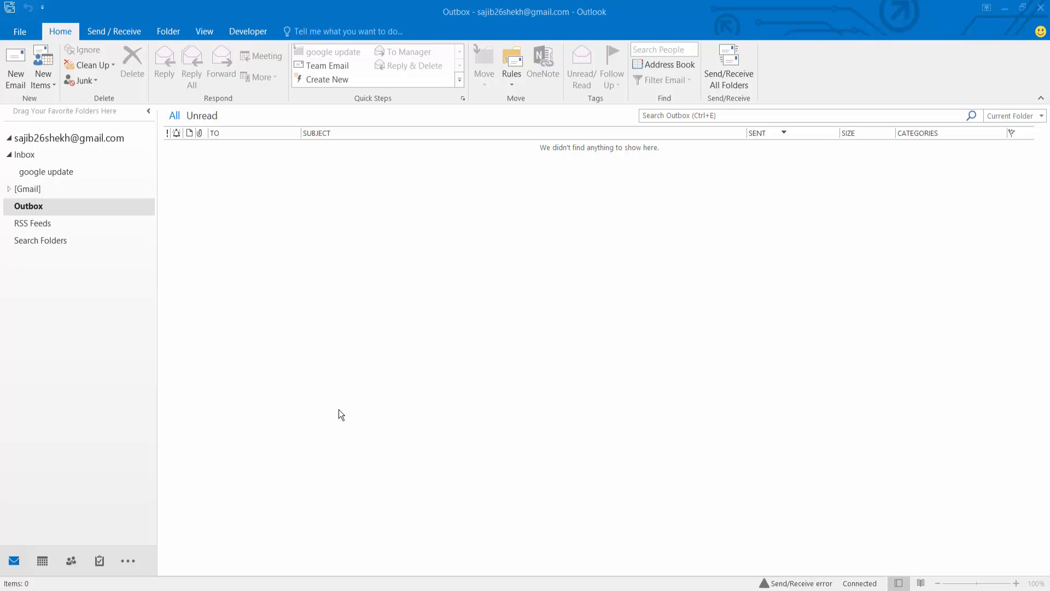
pyautogui.moveTo(337, 279)
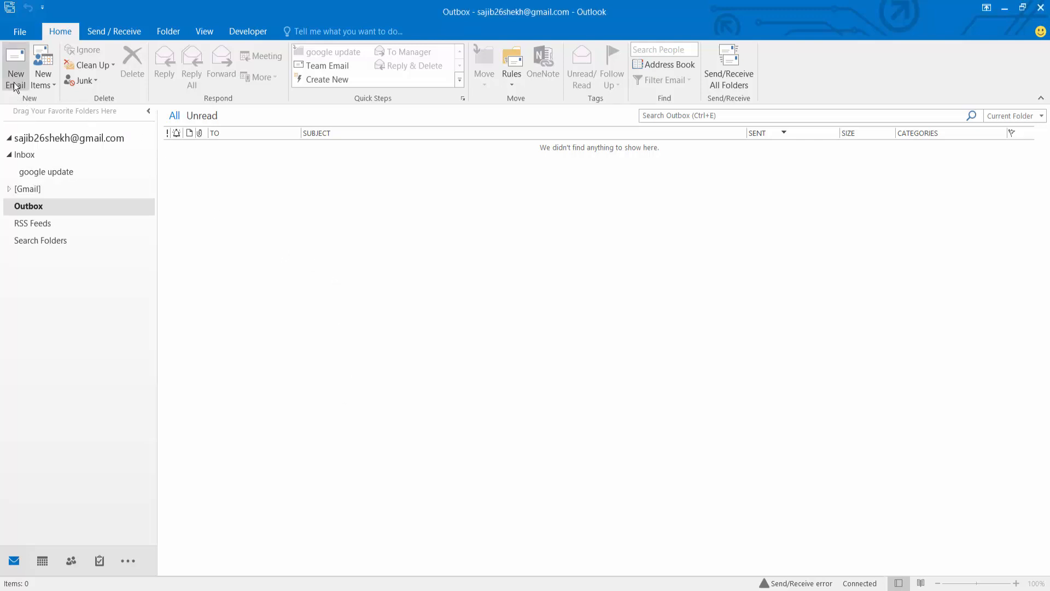
# Start a new email from the Home ribbon; the body already holds the letter to Michael
pyautogui.click(14, 66)
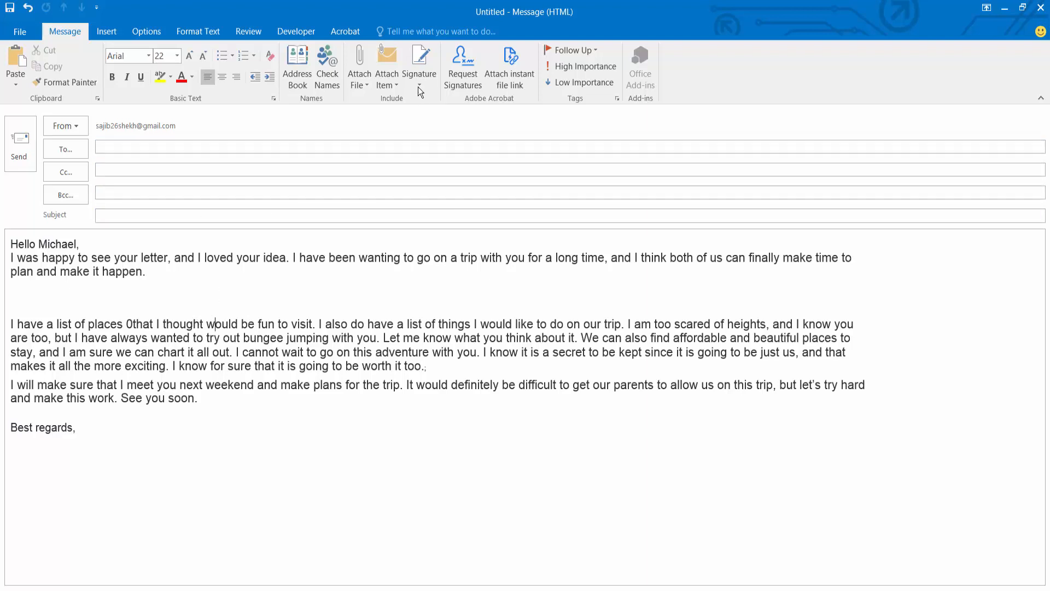
# Reach Signatures and Stationery from the draft's Signature menu
pyautogui.click(419, 63)
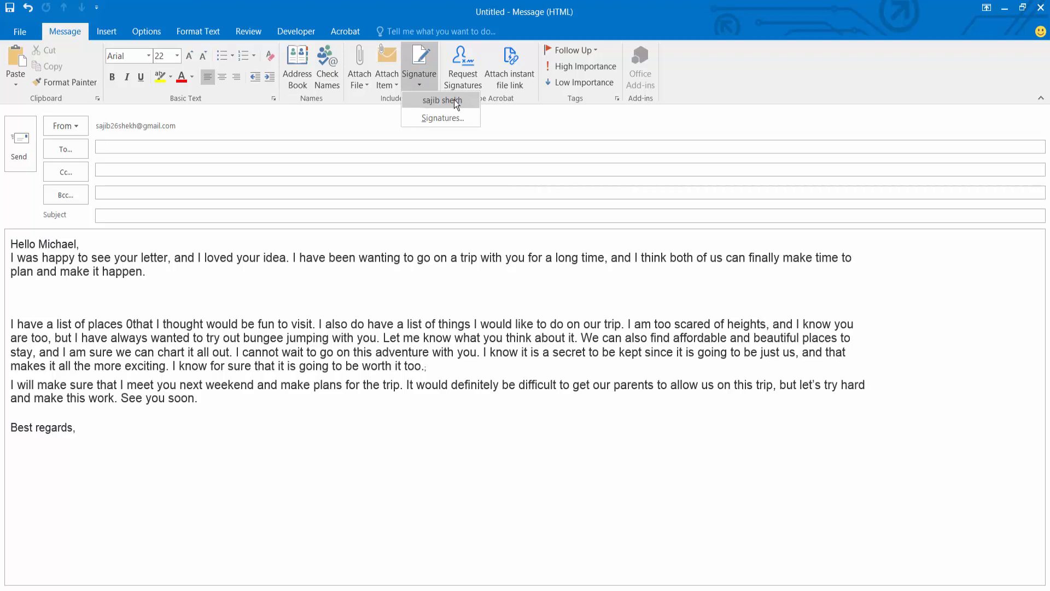
pyautogui.moveTo(442, 118)
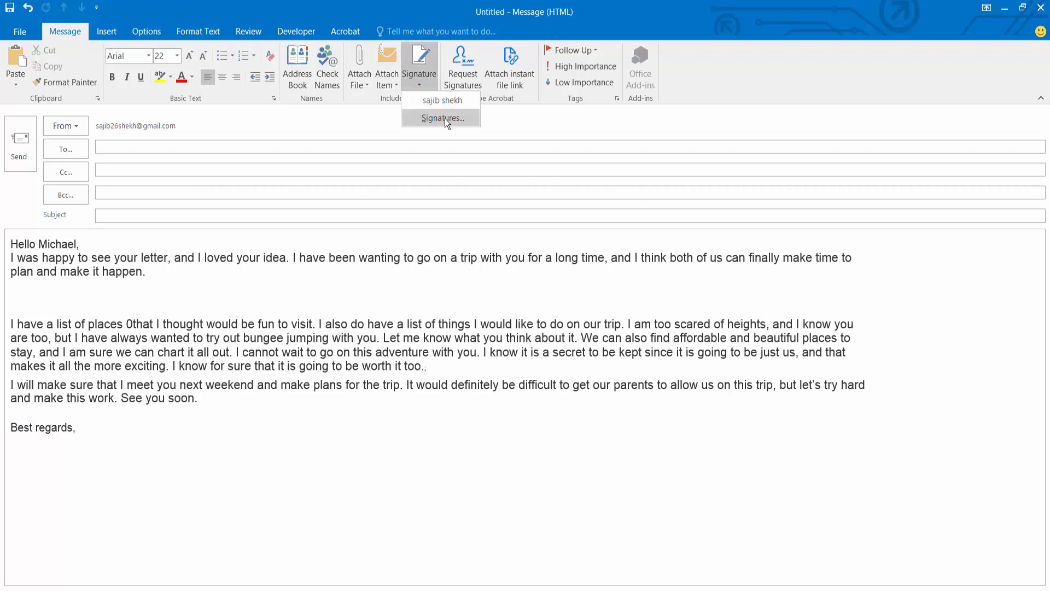
pyautogui.click(442, 119)
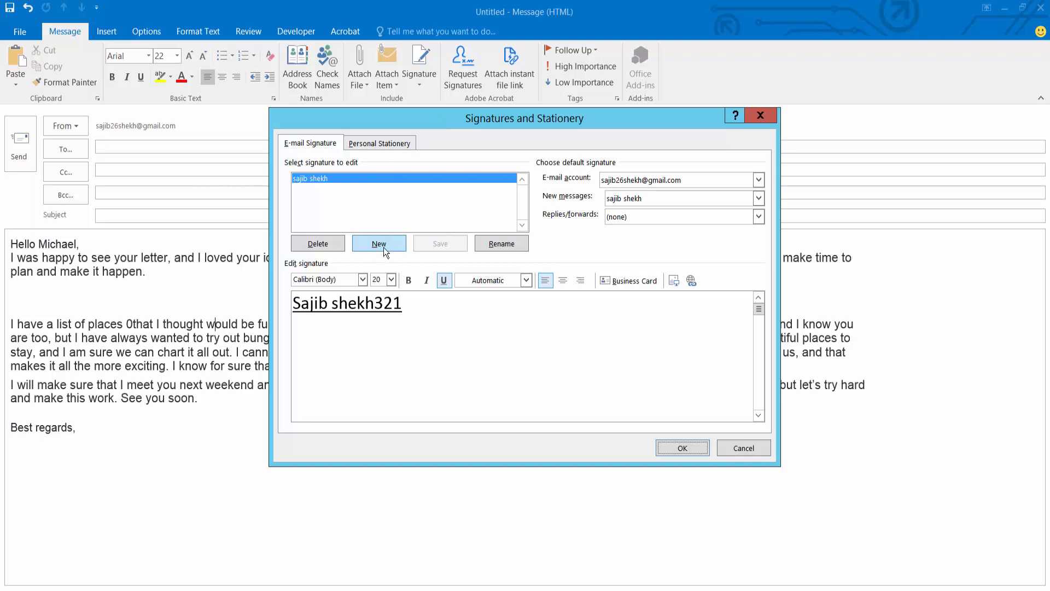
# Create a second signature named 'mafuz' alongside the existing one, leaving its text empty
pyautogui.click(379, 243)
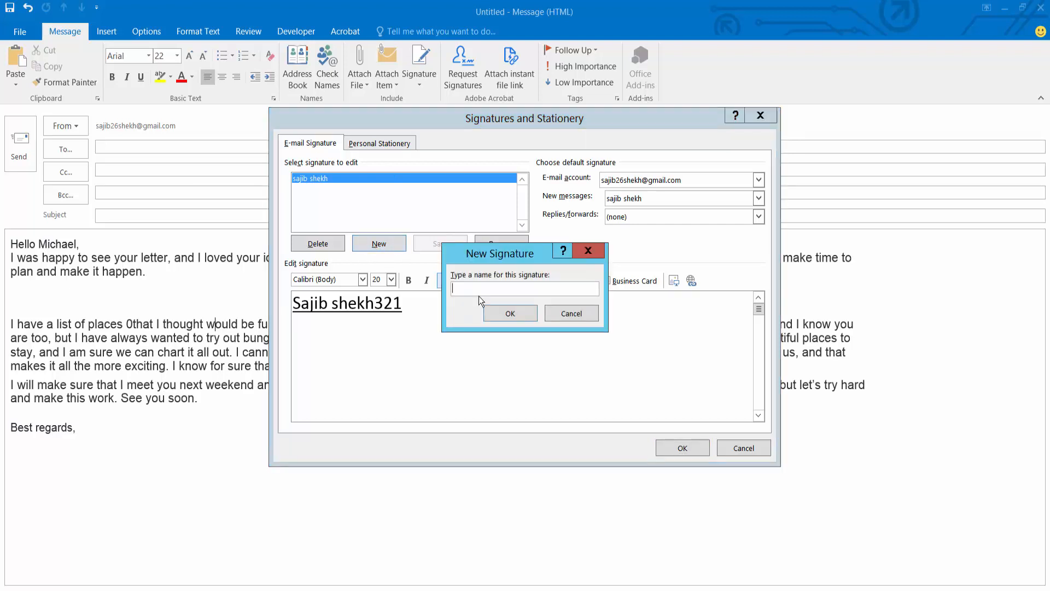
pyautogui.write('ma')
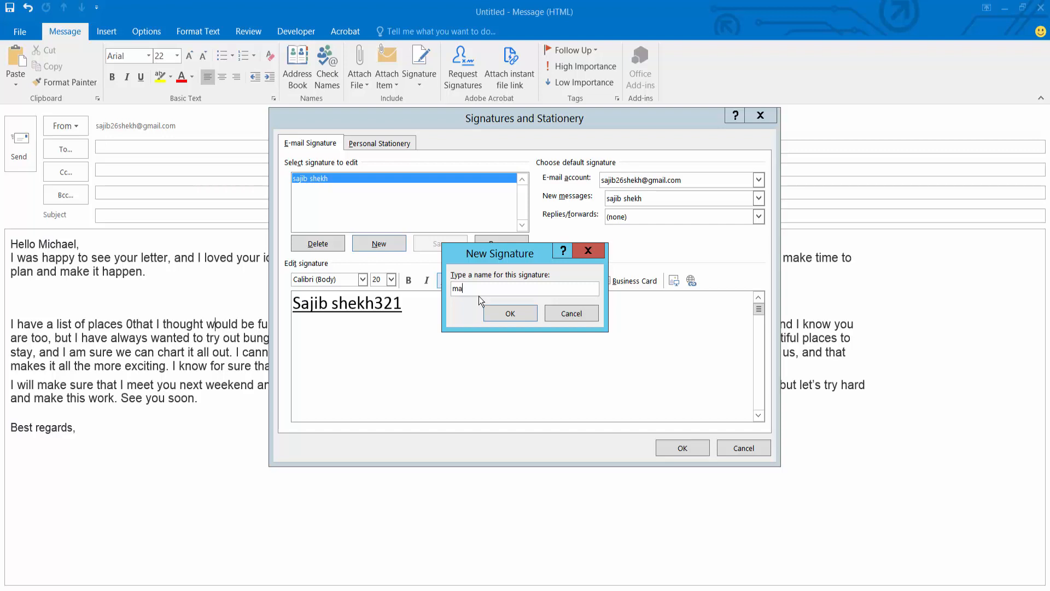
pyautogui.write('fu')
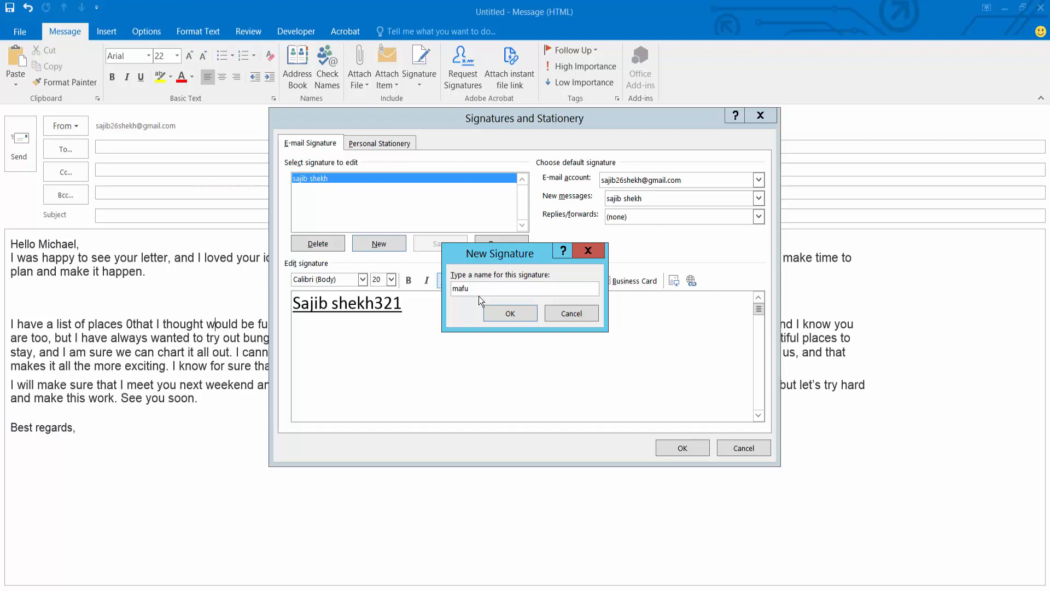
pyautogui.write('z')
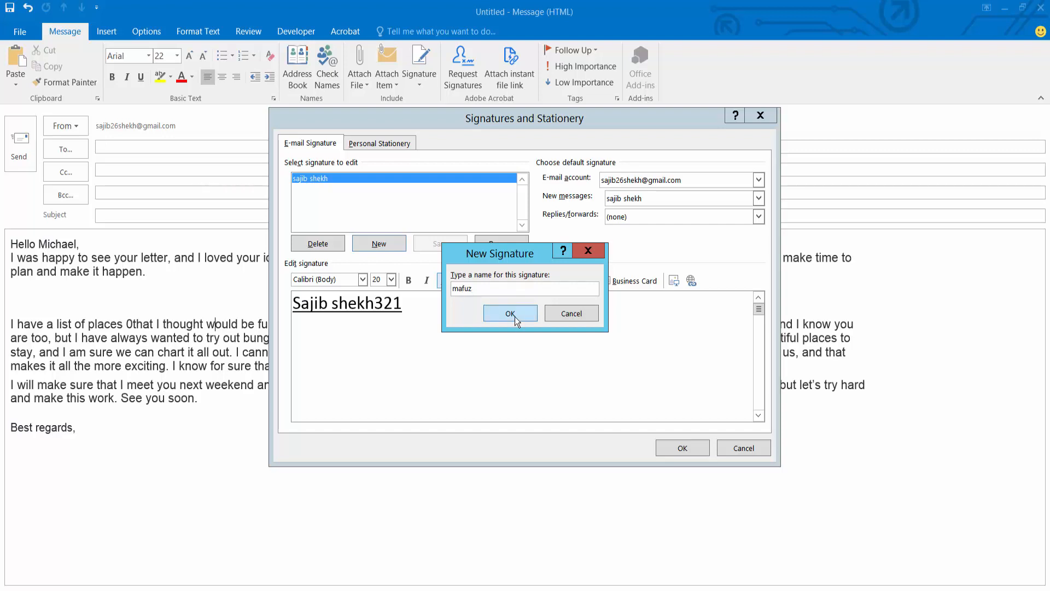
pyautogui.click(510, 313)
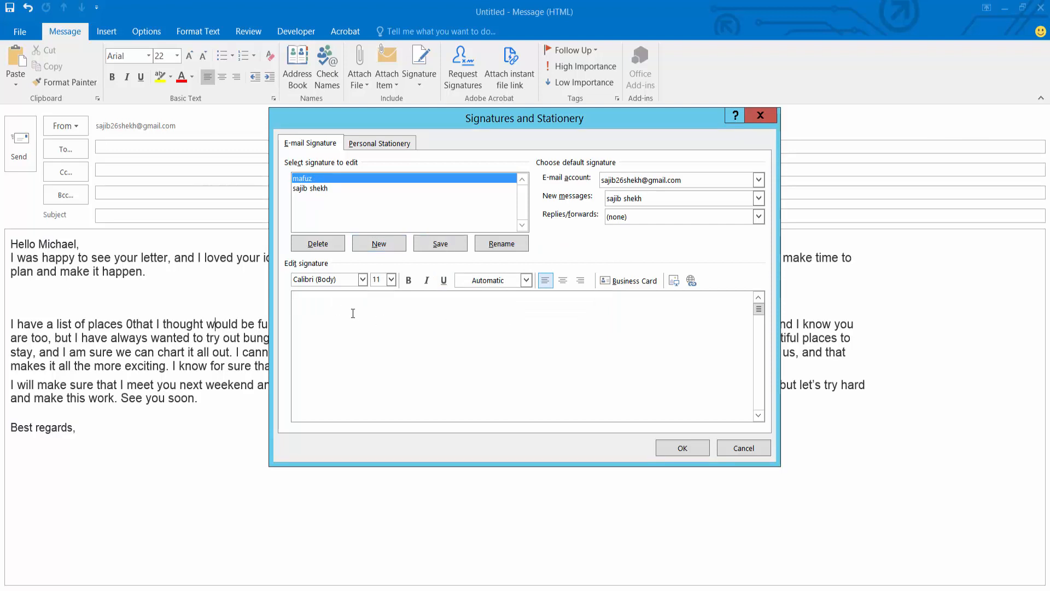
# Make the 'mafuz' signature read 'Mafuz10' in size-20 red text and confirm the settings
pyautogui.write('Mafu')
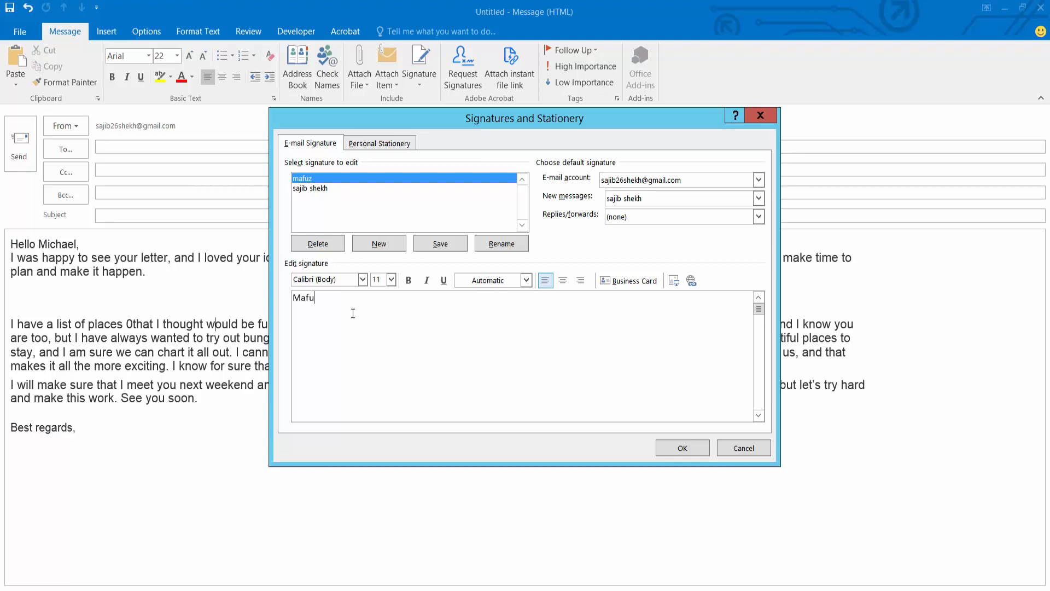
pyautogui.write('z')
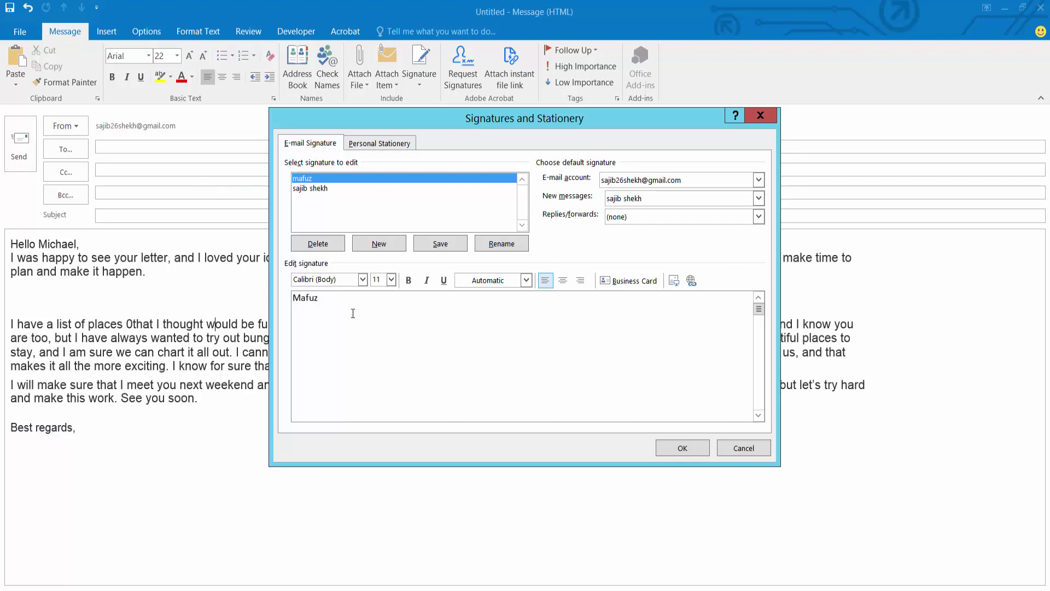
pyautogui.write('10')
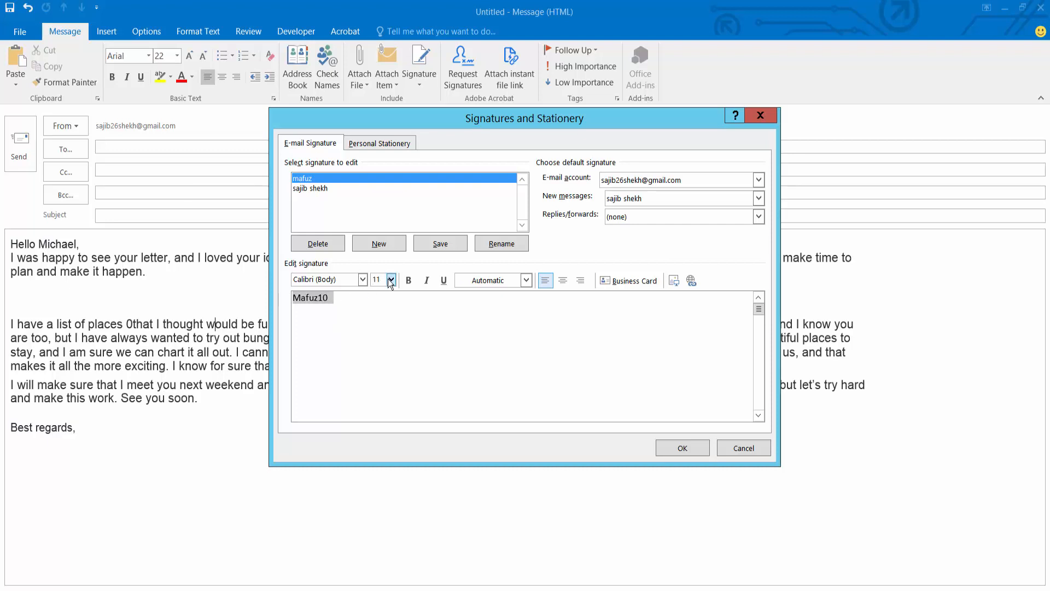
pyautogui.click(392, 279)
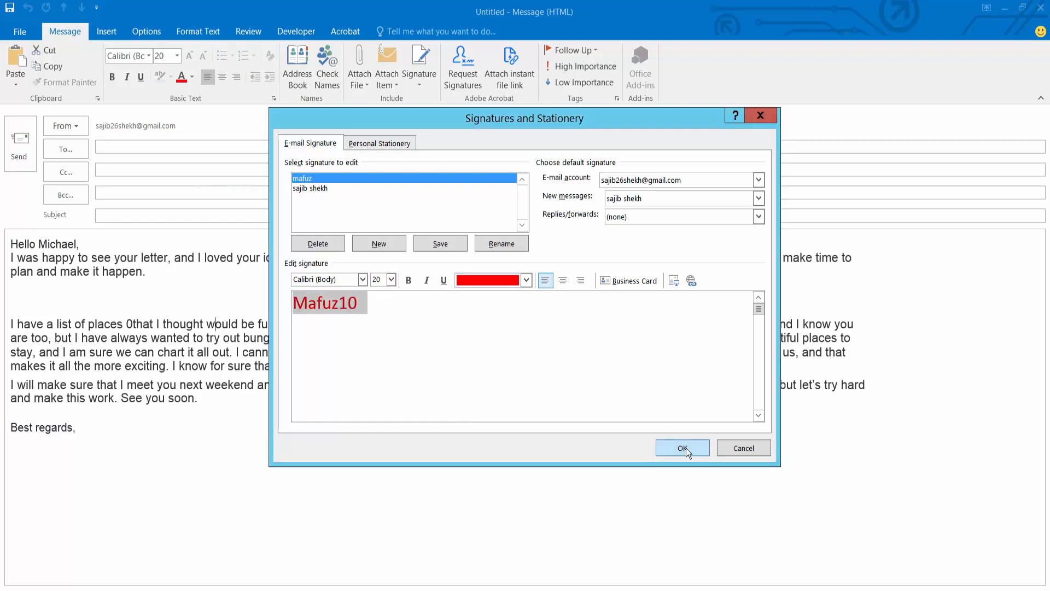
pyautogui.click(682, 448)
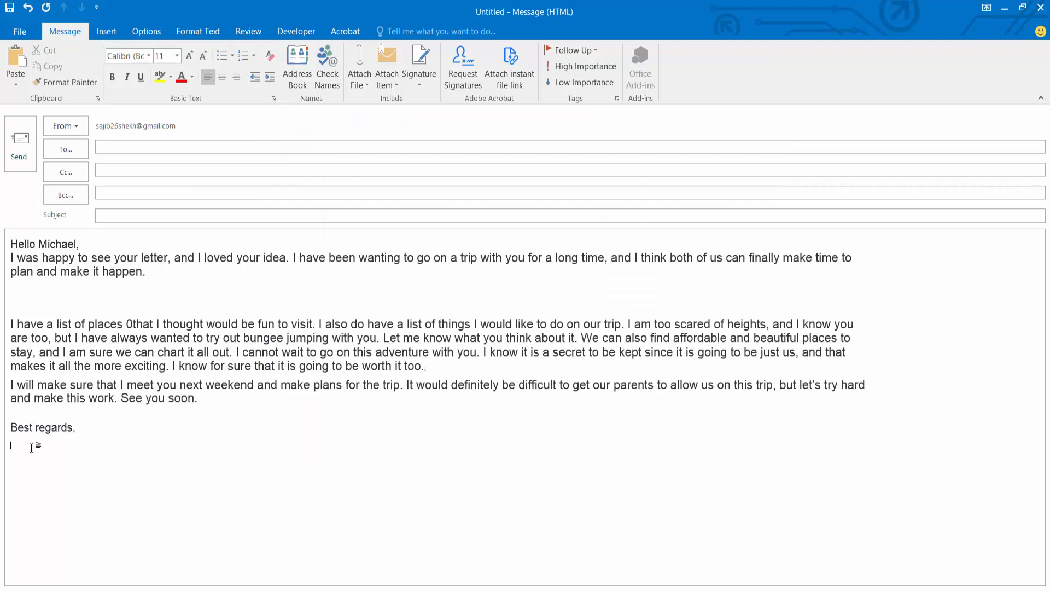
# Insert the red 'mafuz' signature, then the original 'Sajib shekh321' signature after the first paragraph
pyautogui.click(419, 64)
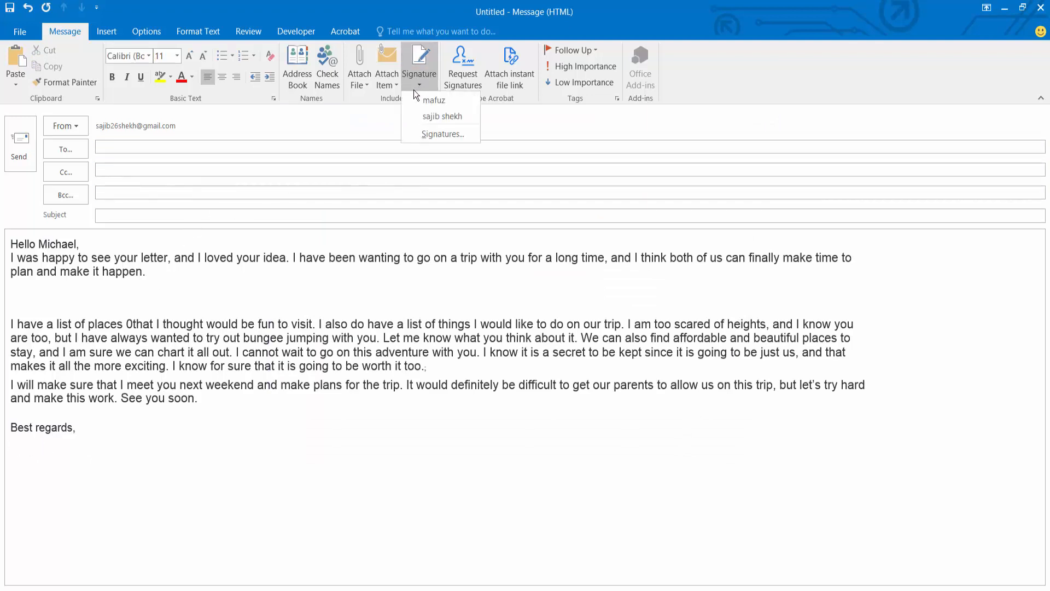
pyautogui.click(434, 100)
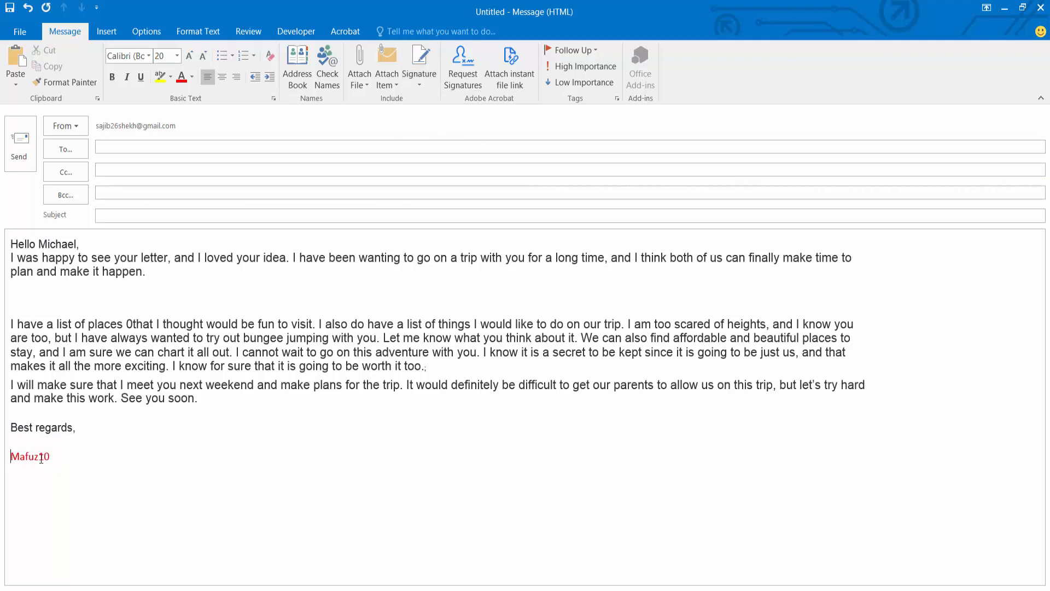
pyautogui.doubleClick(28, 456)
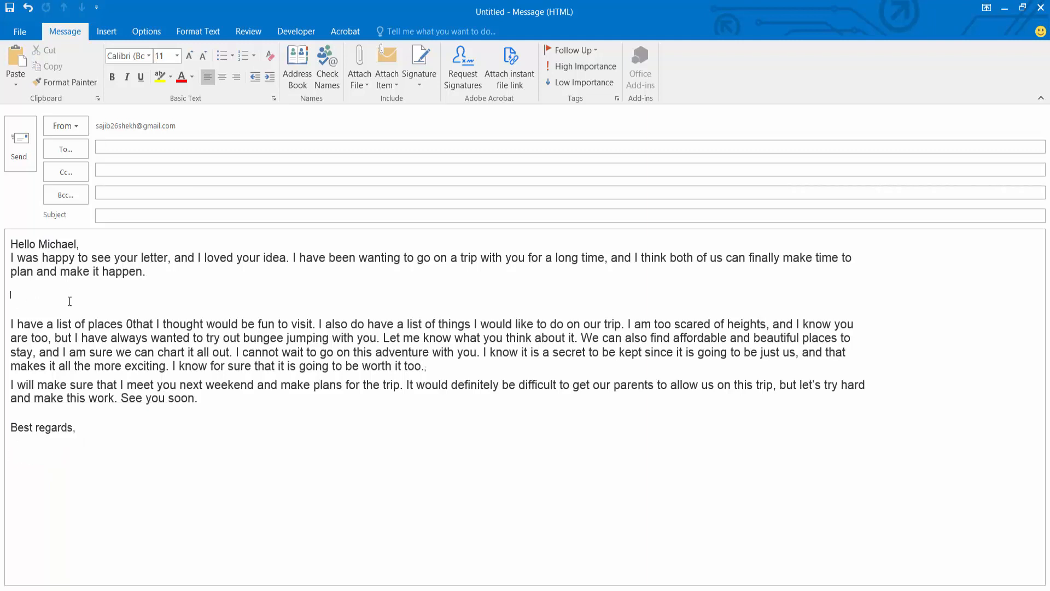
pyautogui.click(419, 63)
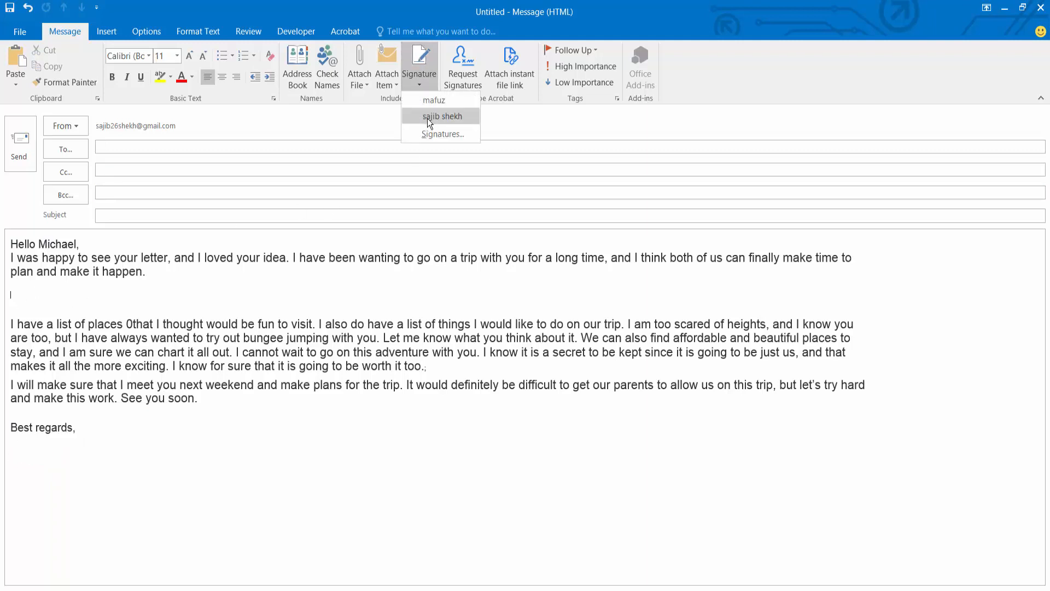
pyautogui.click(441, 116)
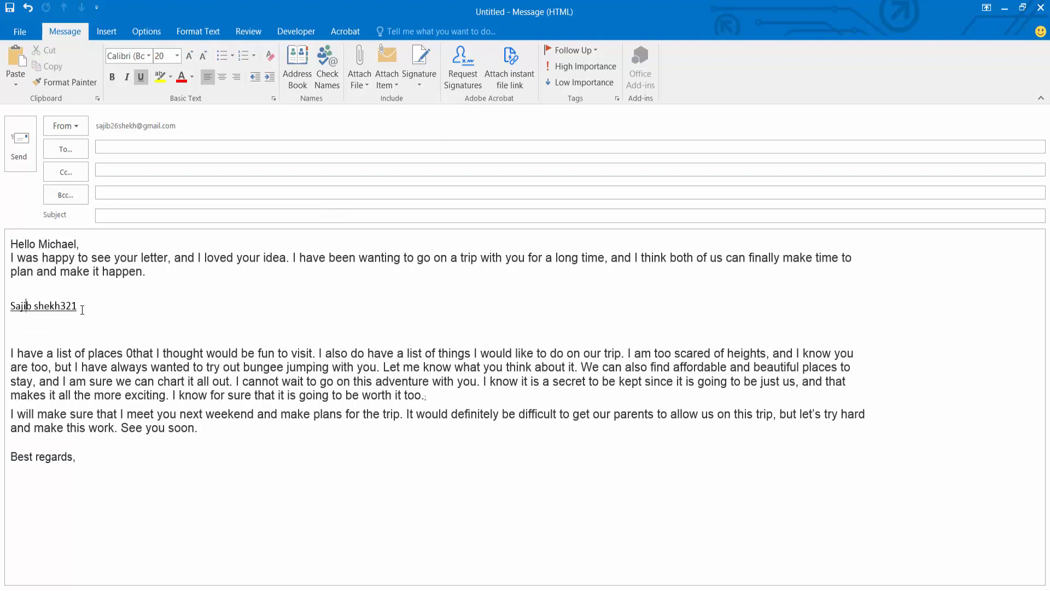
pyautogui.moveTo(279, 340)
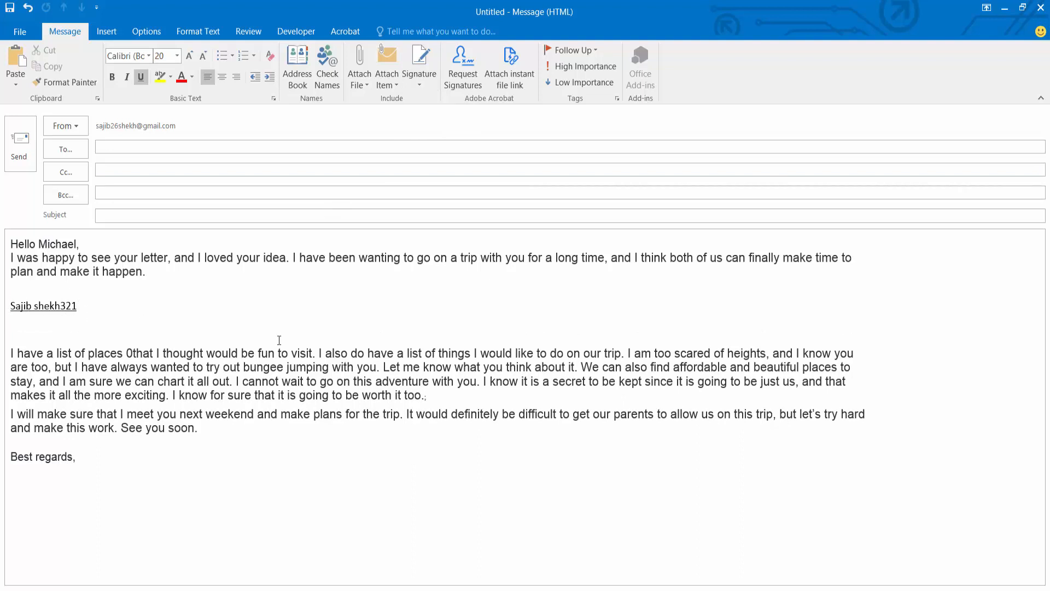